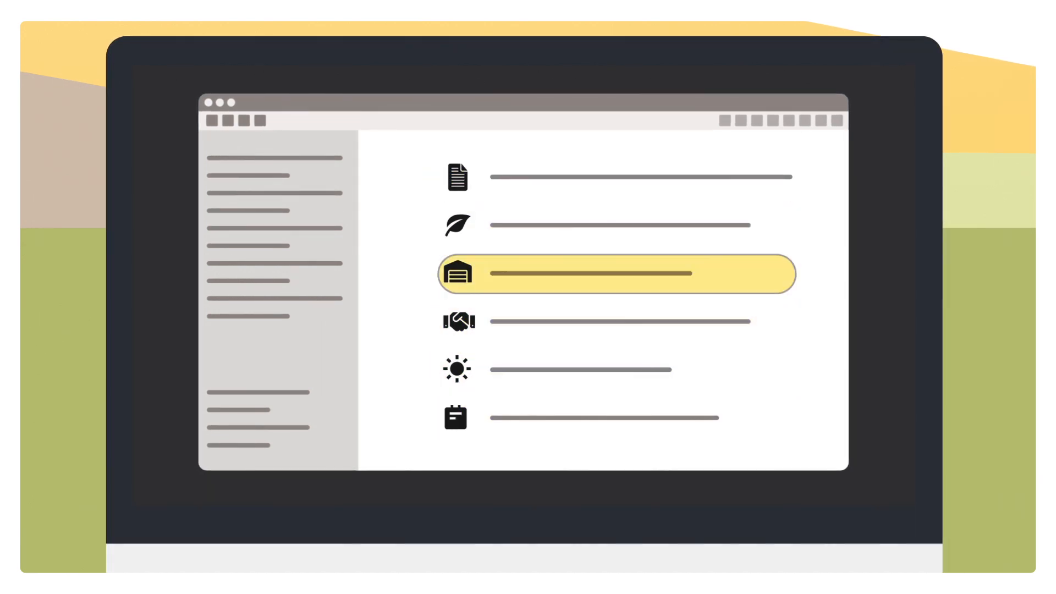
Step: Select the fourth list entry (handshake icon) and bring up the field map view
{"action": "left_click", "coordinate": [613, 322]}
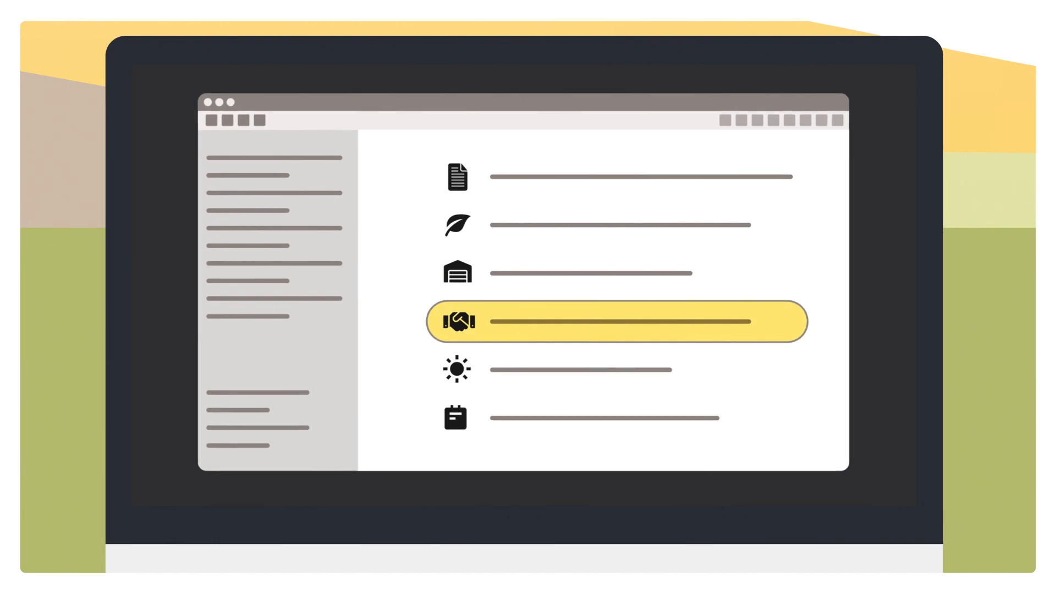
{"action": "left_click", "coordinate": [613, 321]}
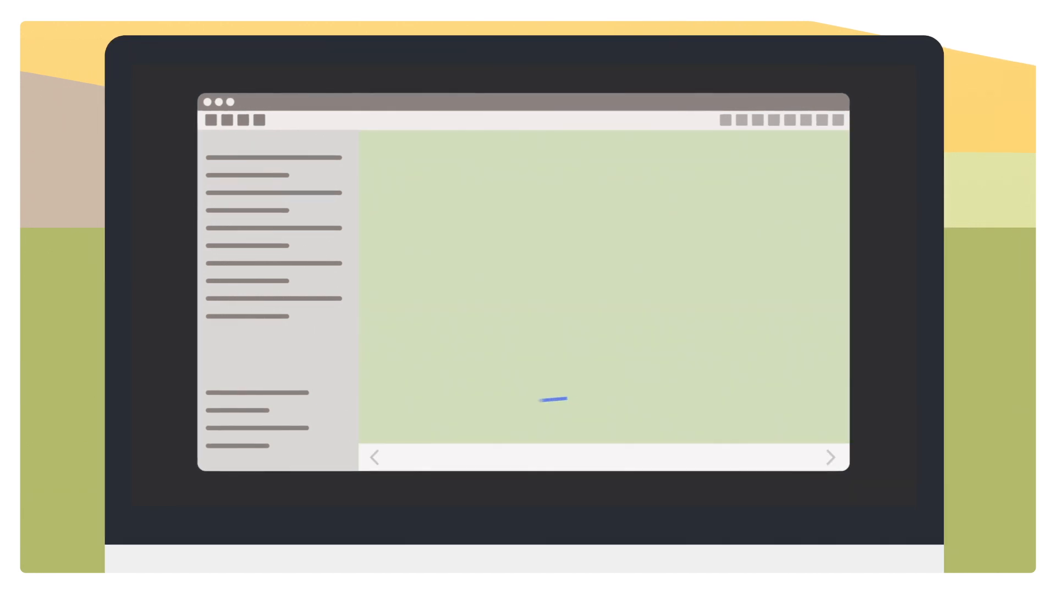